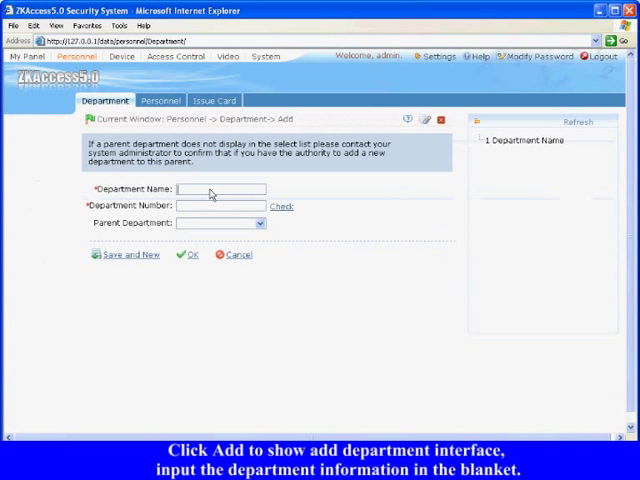
Step: Enter 'Sales Department' as the department name and 02 as the department number
type("Sales Depart")
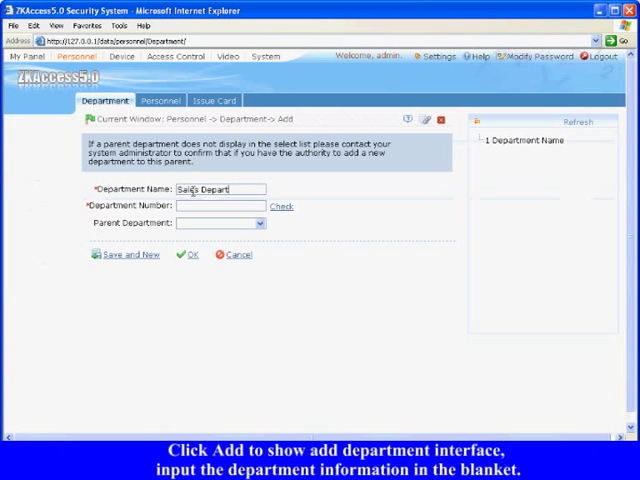
type("02")
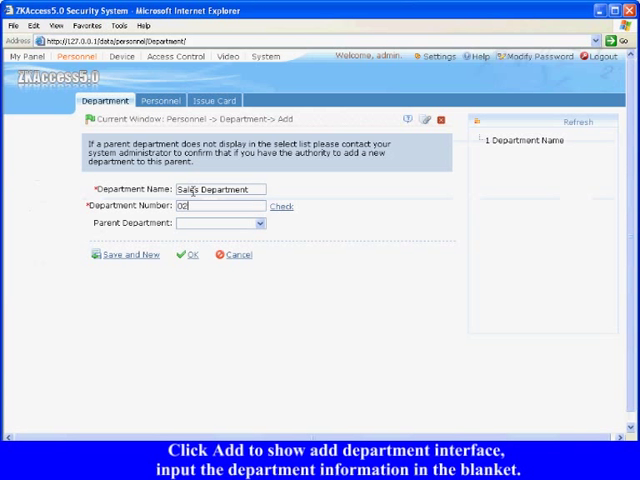
mouse_move(287, 233)
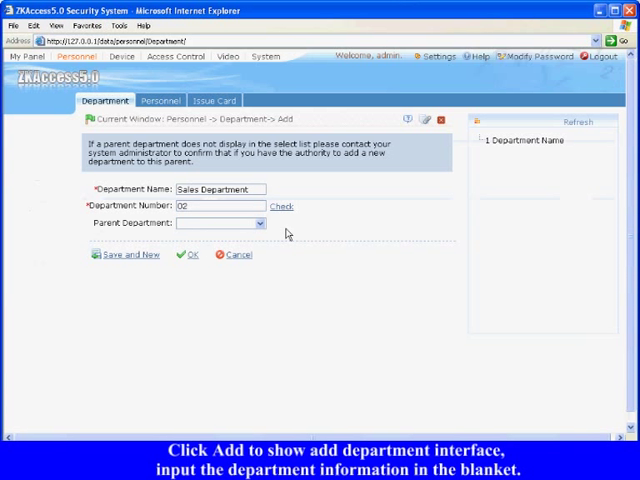
Step: Save Sales Department, refresh the department tree, and show the personnel list
left_click(193, 254)
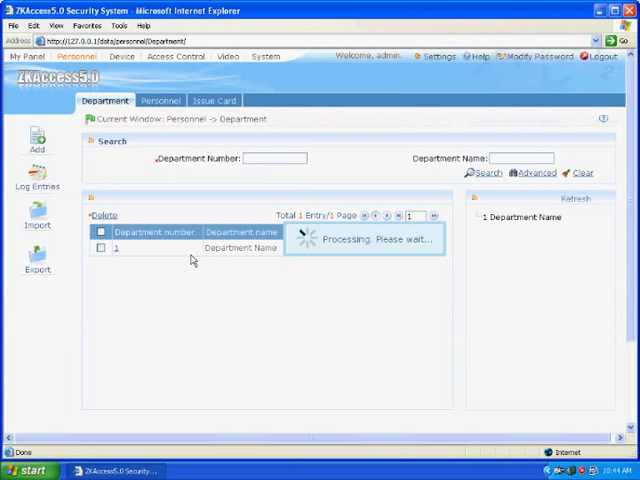
left_click(576, 198)
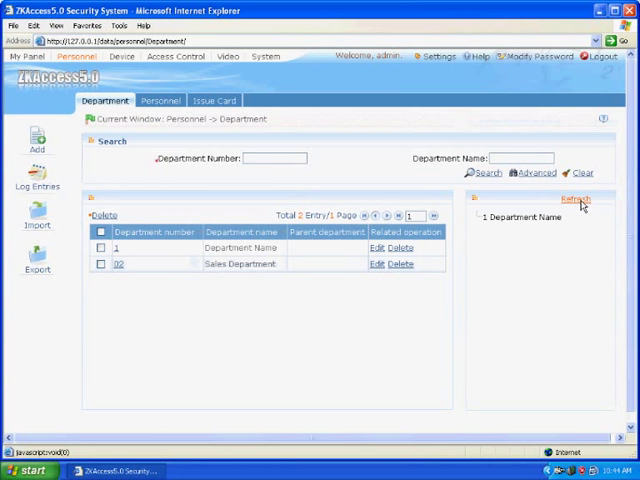
left_click(576, 198)
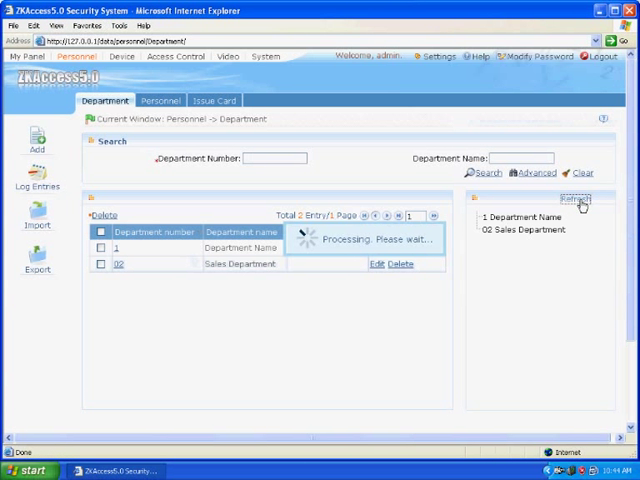
left_click(575, 199)
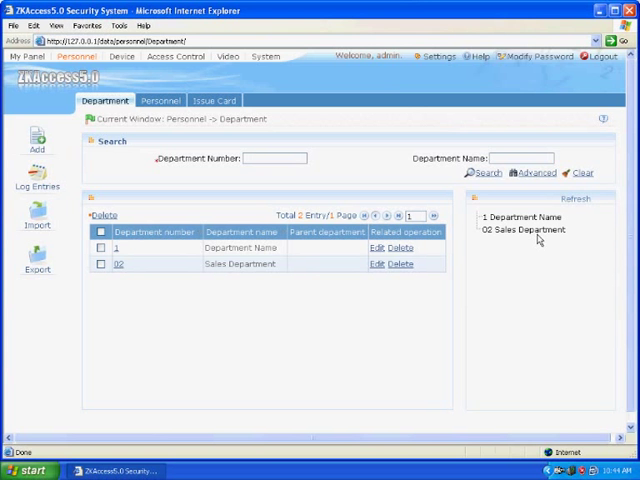
left_click(160, 100)
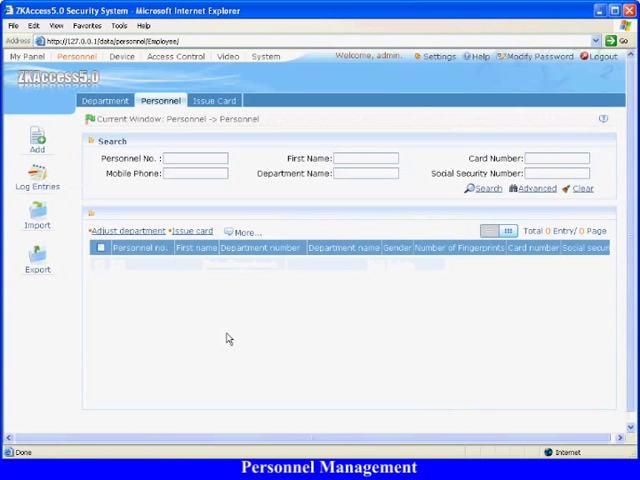
Step: Add a person with personnel number 02, confirm availability, and assign to 02 Sales Department
left_click(37, 140)
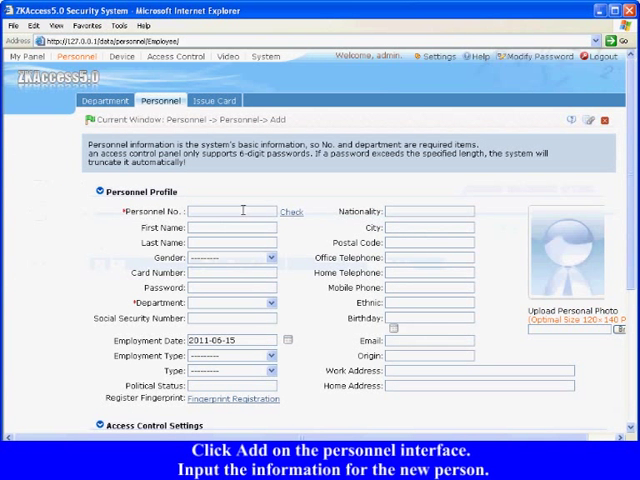
type("02")
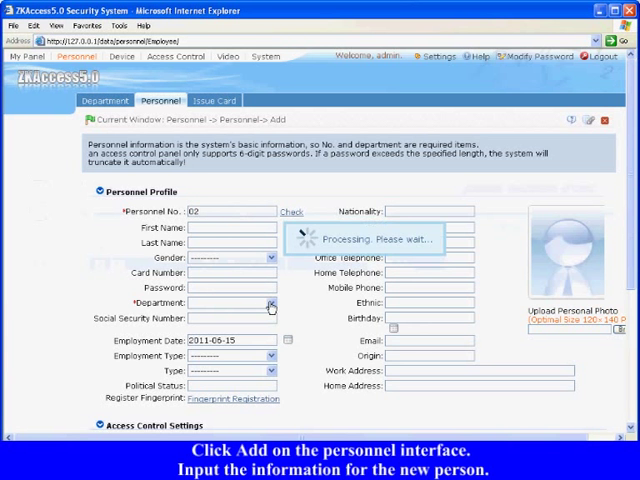
left_click(292, 211)
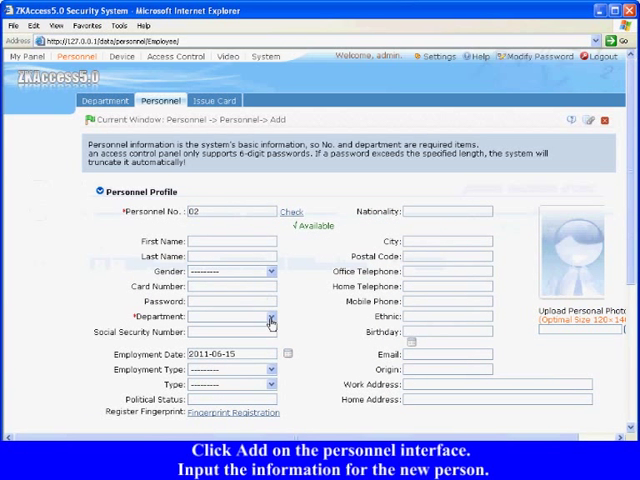
left_click(270, 316)
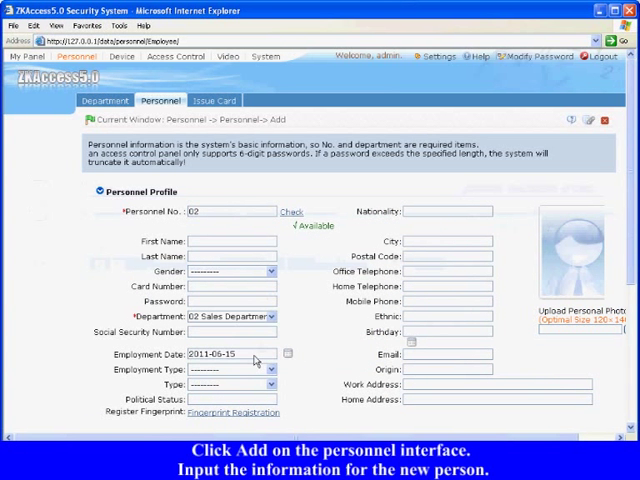
scroll("down", 3)
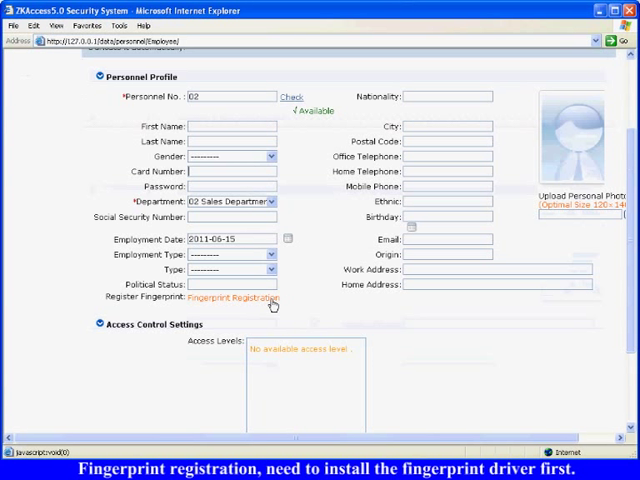
mouse_move(310, 224)
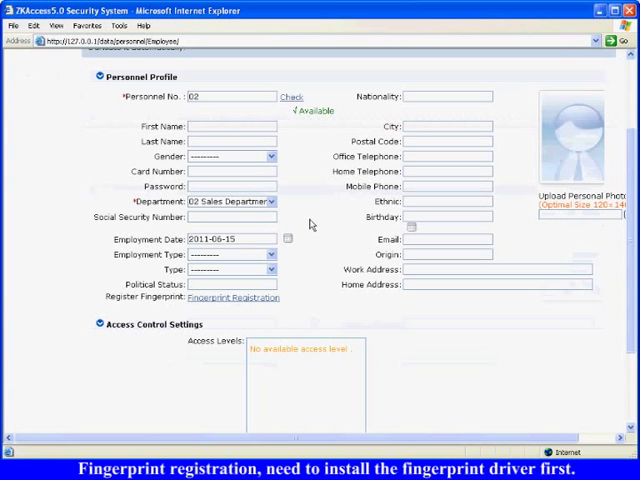
Step: Scroll down the Add Personnel form and save personnel 000000002
scroll("down", 3)
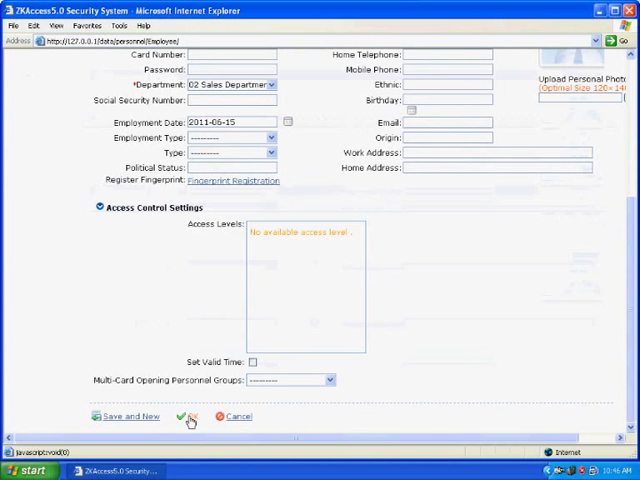
left_click(188, 417)
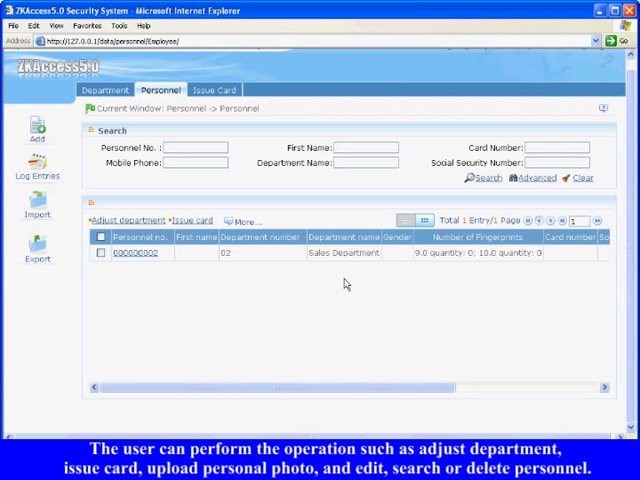
mouse_move(467, 274)
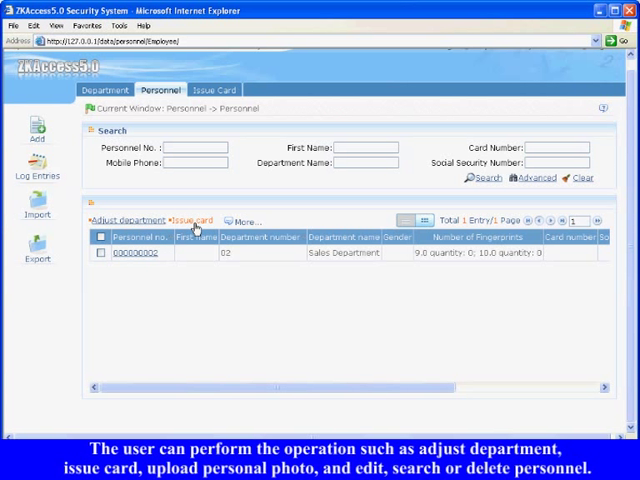
left_click(245, 221)
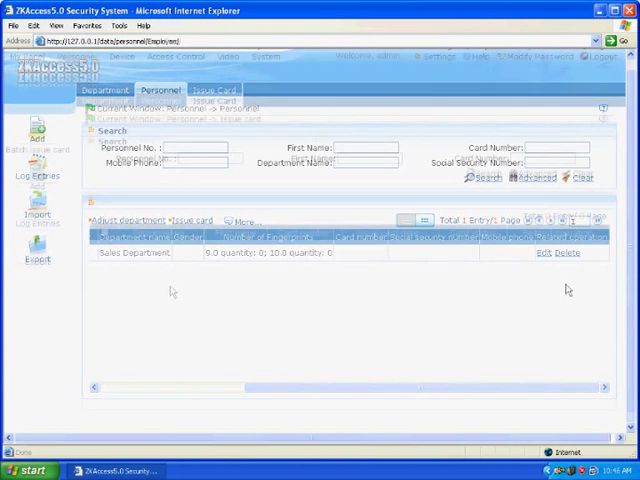
Step: Go to the Issue Card page and begin a batch card issue
left_click(214, 100)
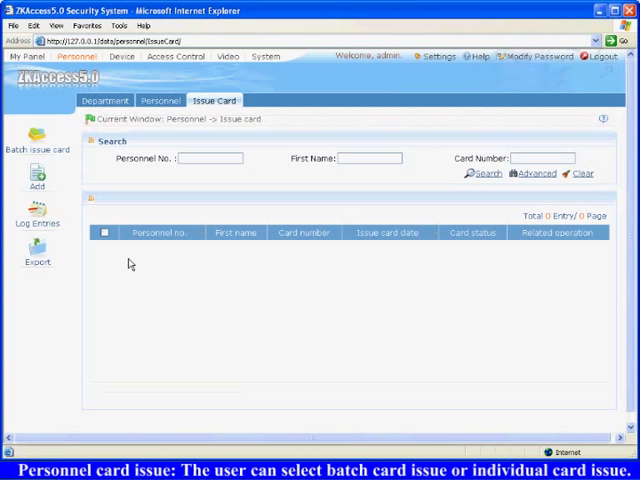
left_click(37, 140)
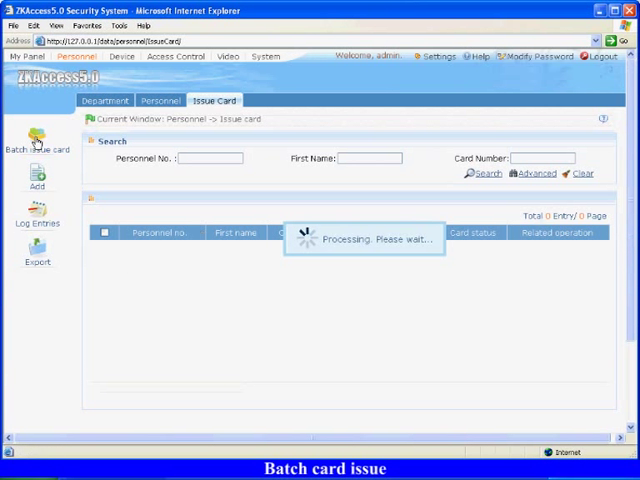
Step: Generate the batch list of cardless personnel numbered 00 to 99
left_click(37, 145)
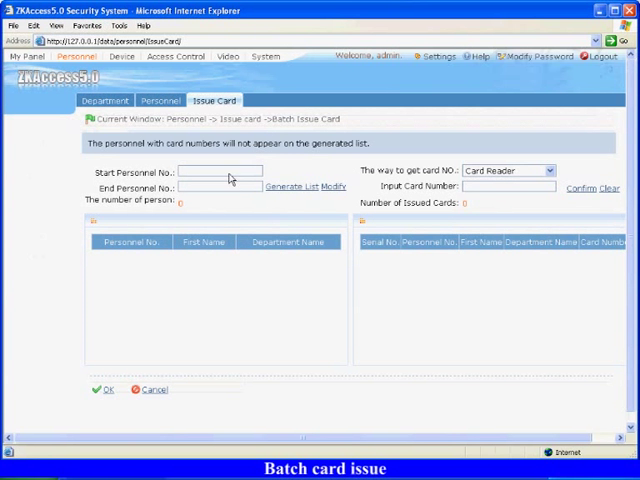
type("00")
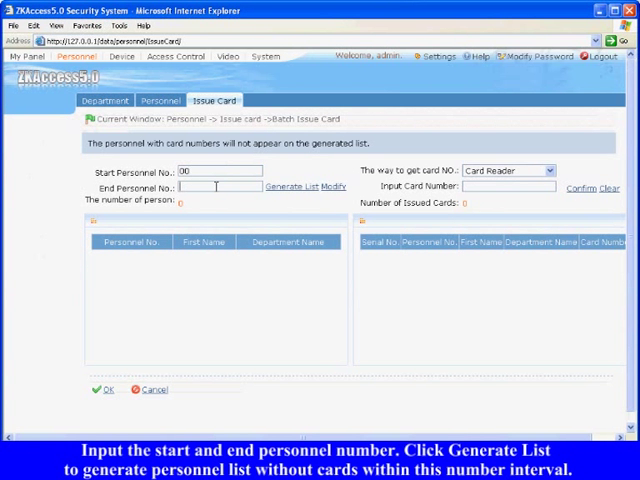
type("99")
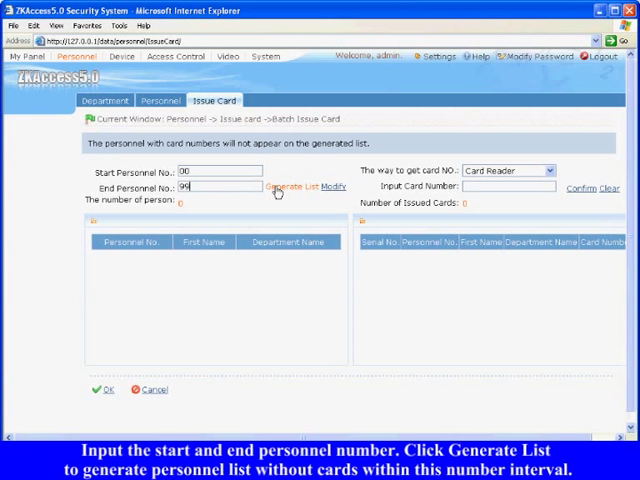
left_click(301, 187)
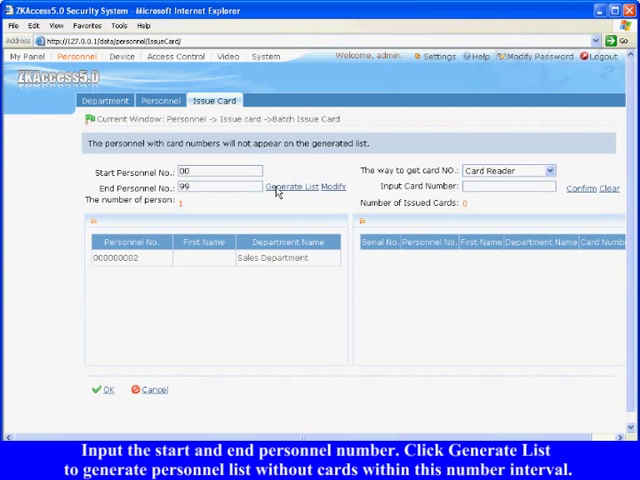
mouse_move(293, 258)
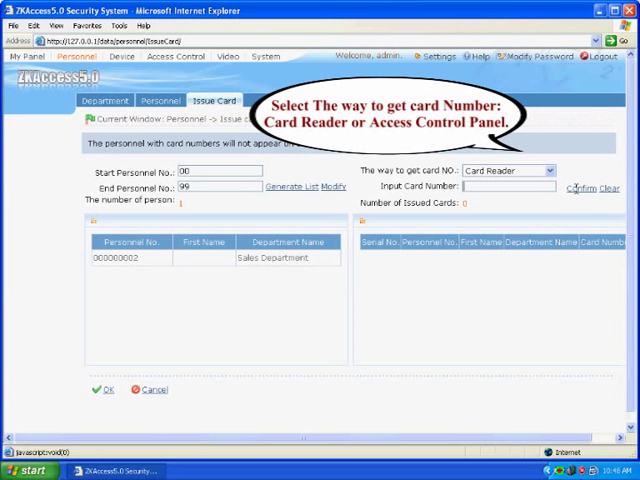
left_click(553, 170)
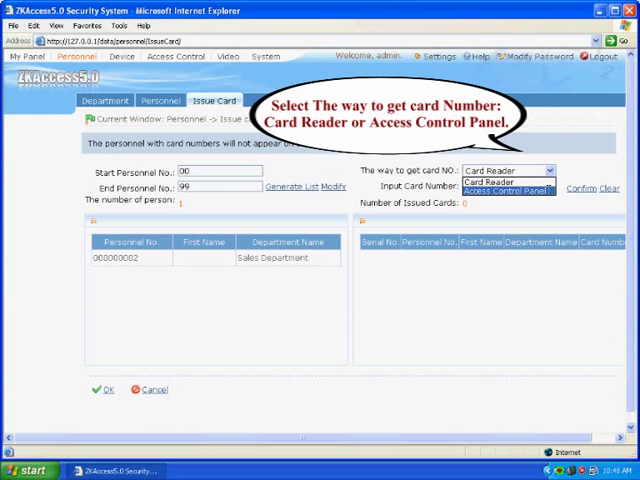
mouse_move(490, 181)
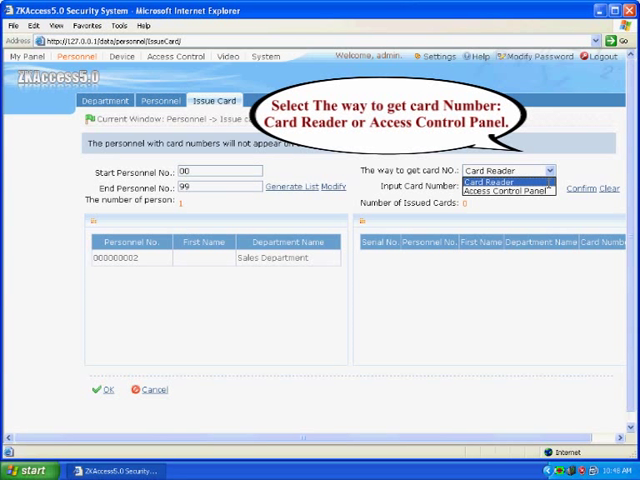
left_click(490, 180)
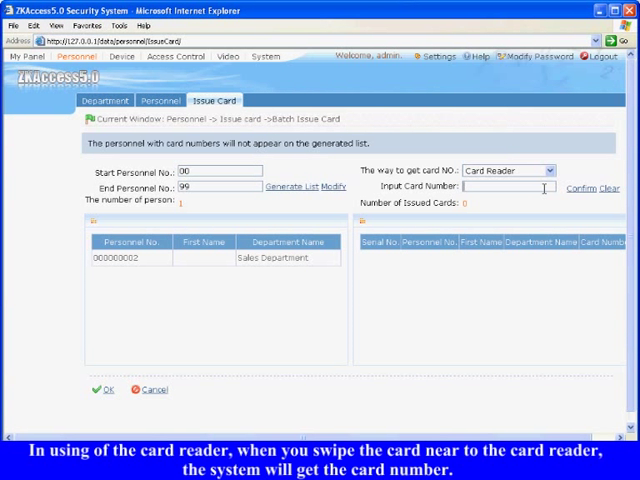
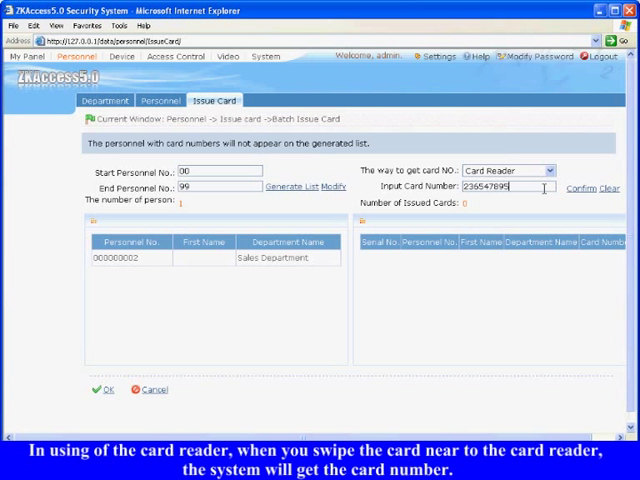
mouse_move(581, 189)
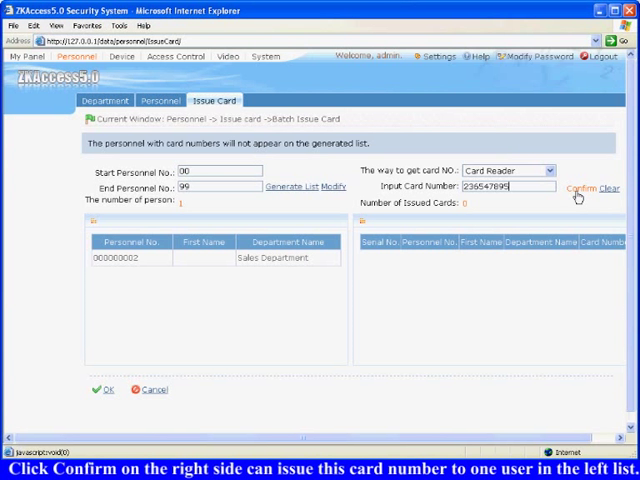
left_click(582, 188)
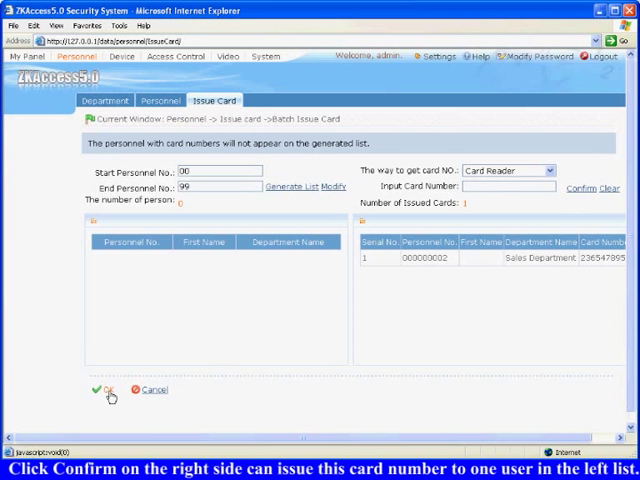
left_click(107, 389)
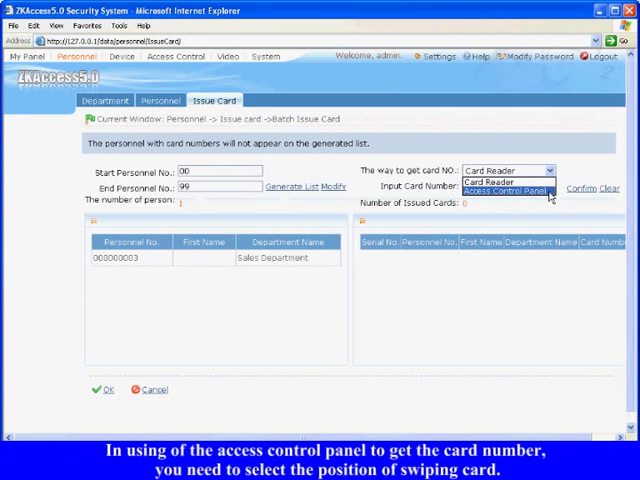
Step: Set the card source to the access control panel with Main readers as swiping positions
left_click(509, 191)
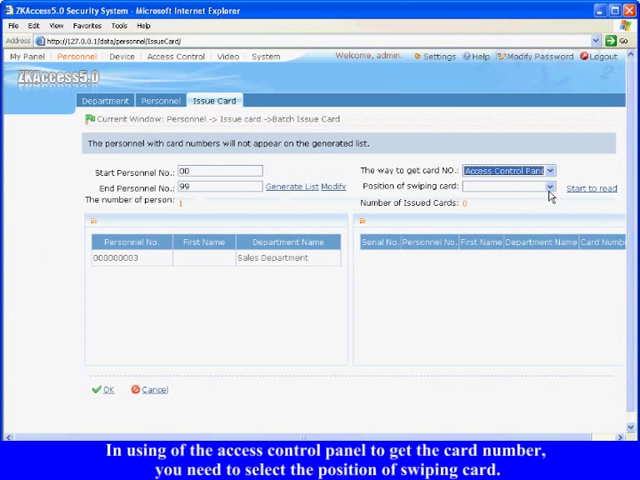
left_click(549, 188)
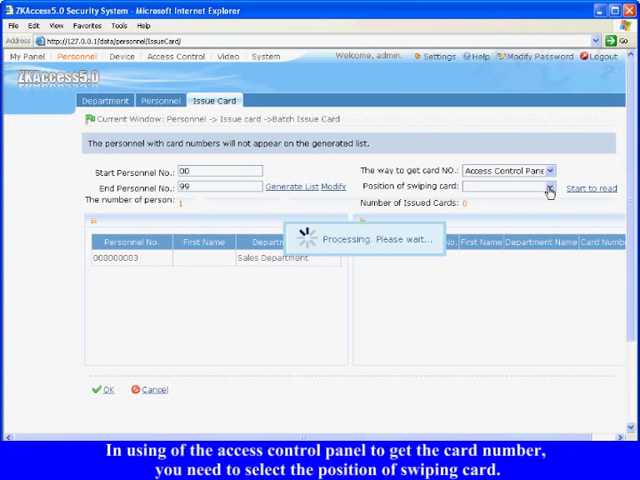
left_click(550, 187)
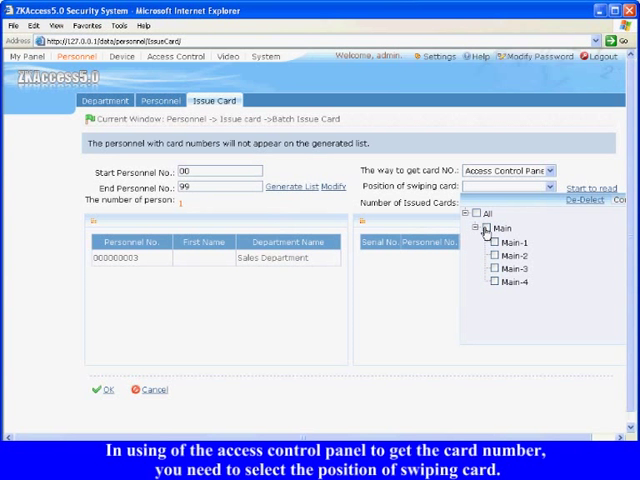
left_click(477, 213)
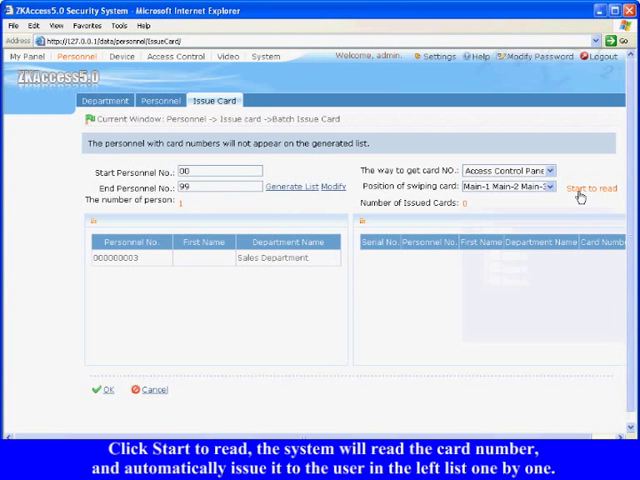
left_click(589, 187)
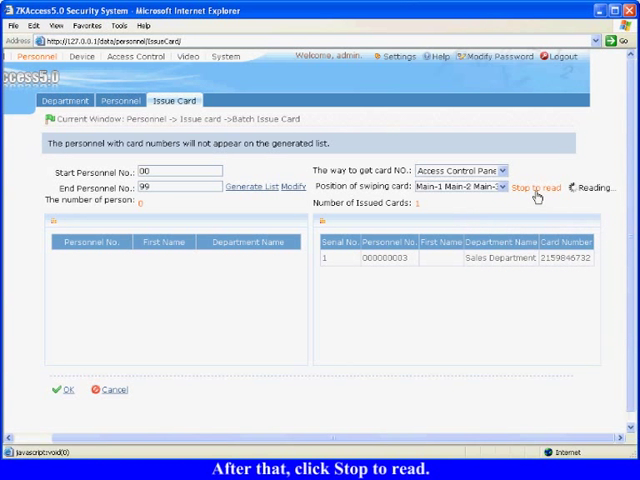
left_click(536, 188)
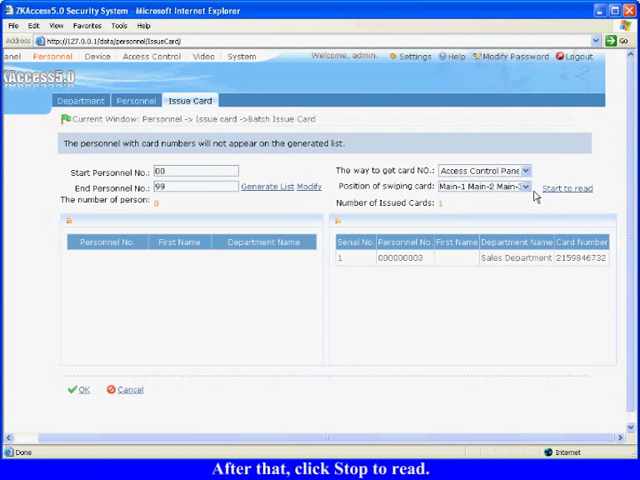
mouse_move(418, 335)
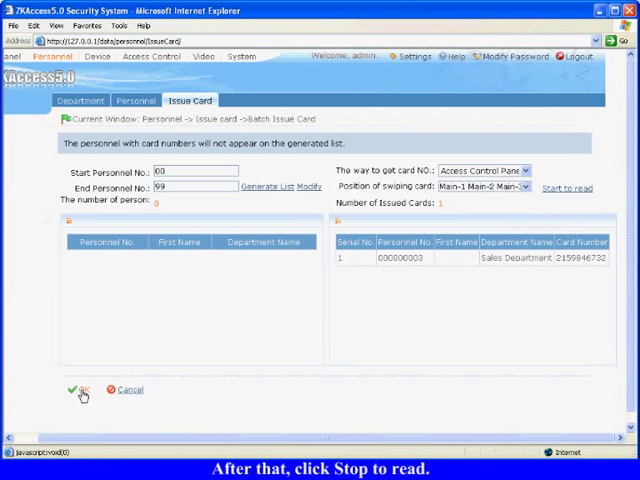
left_click(75, 389)
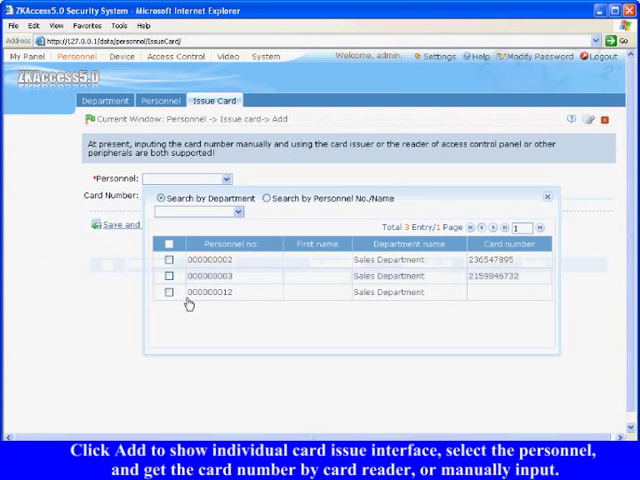
left_click(208, 292)
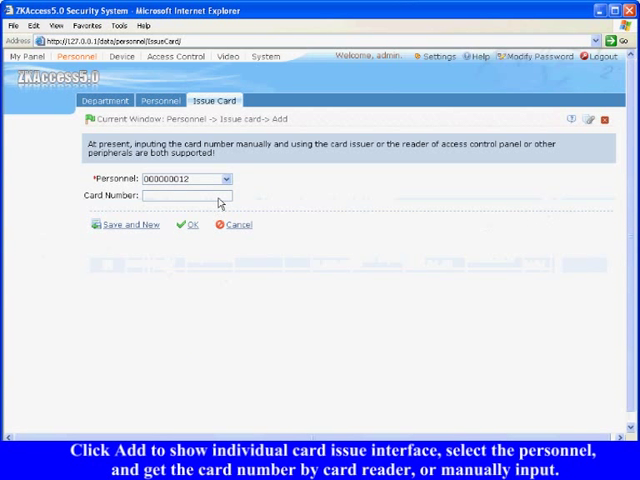
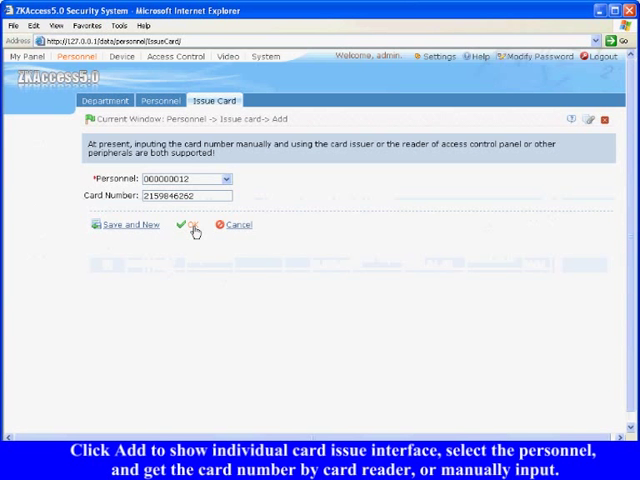
left_click(187, 225)
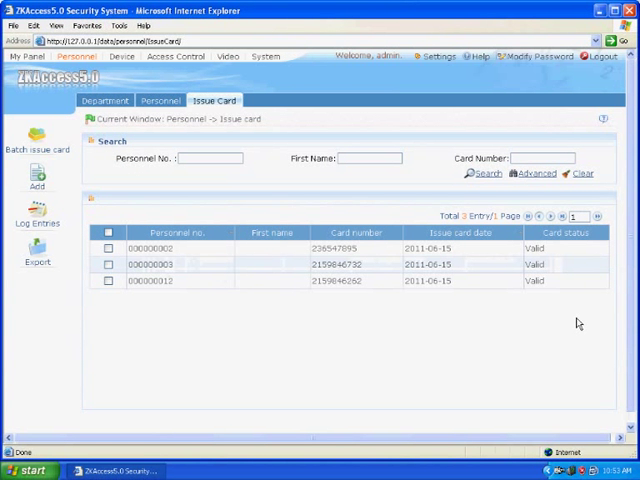
Step: Open personnel 000000012's details and scroll down to Register Fingerprint
left_click(160, 90)
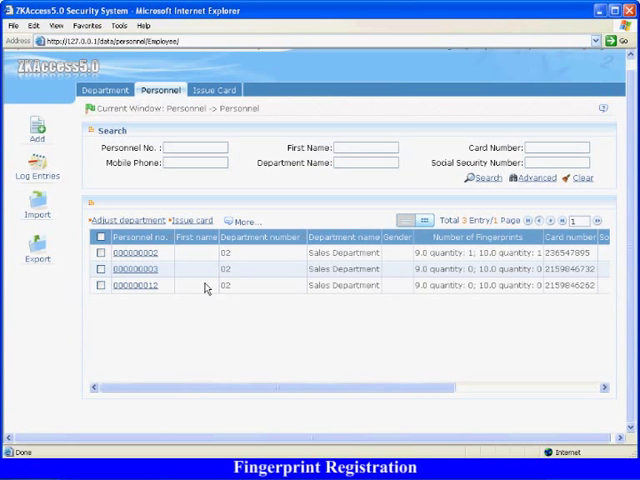
mouse_move(217, 376)
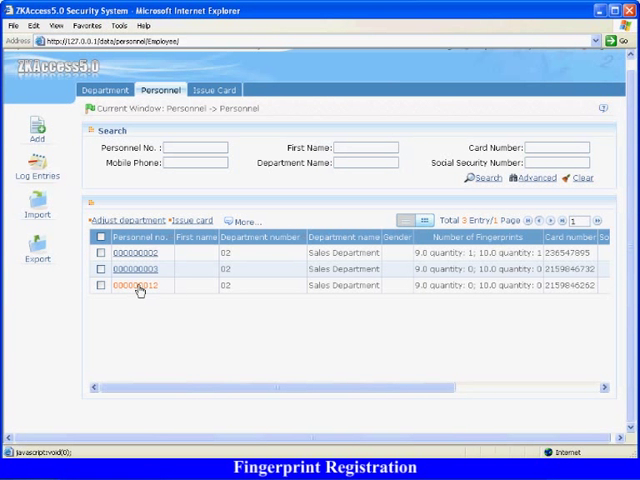
left_click(137, 286)
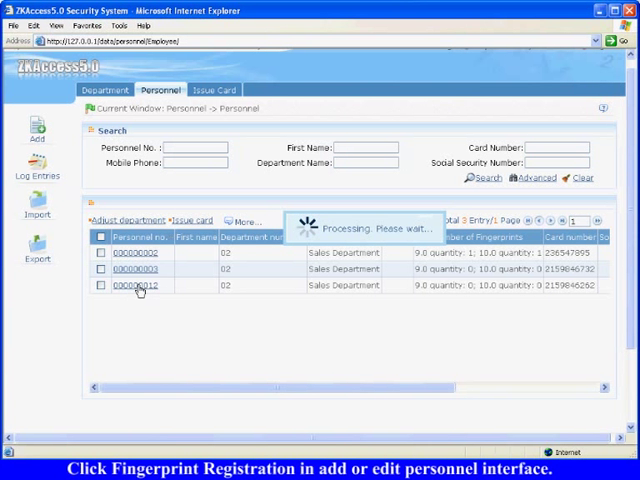
left_click(131, 285)
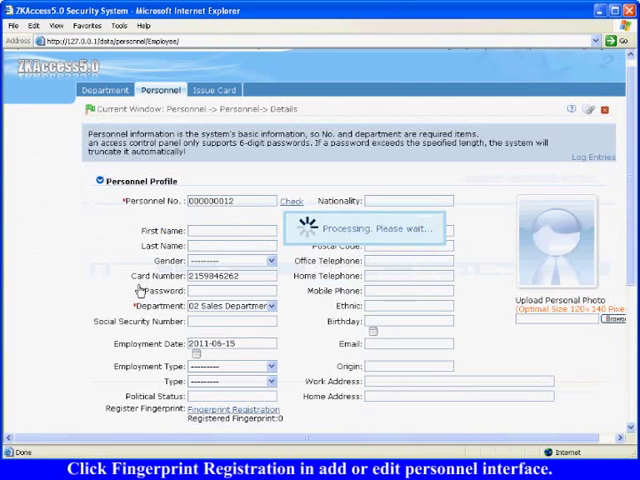
scroll("down", 3)
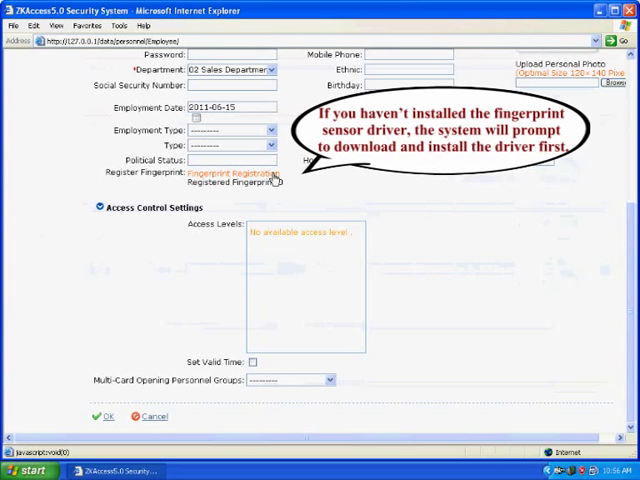
Step: Register a right-hand finger's fingerprint for personnel 000000012 and confirm the enrollment
left_click(228, 175)
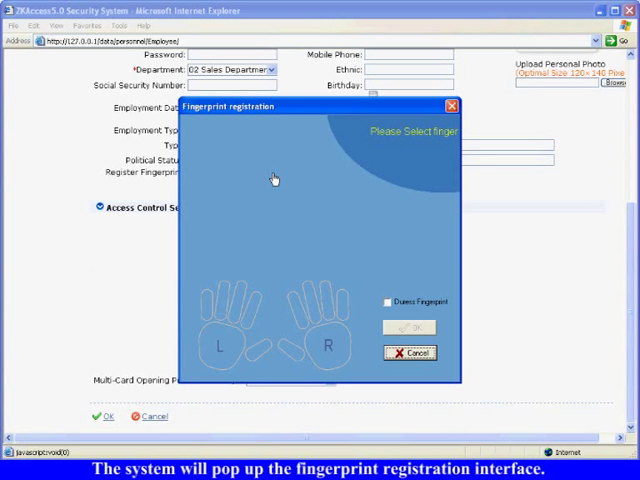
mouse_move(428, 308)
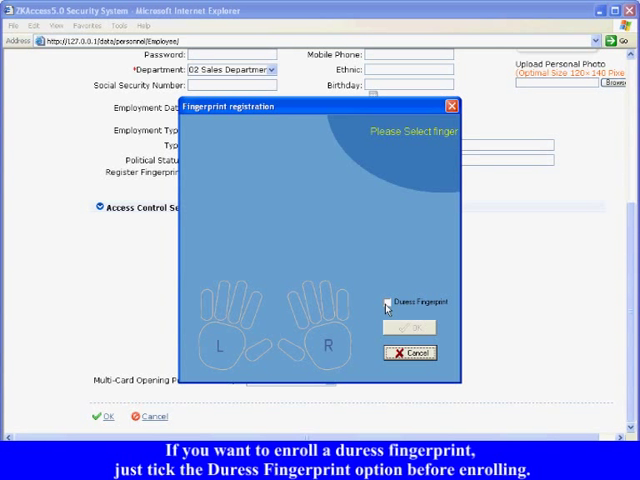
left_click(300, 320)
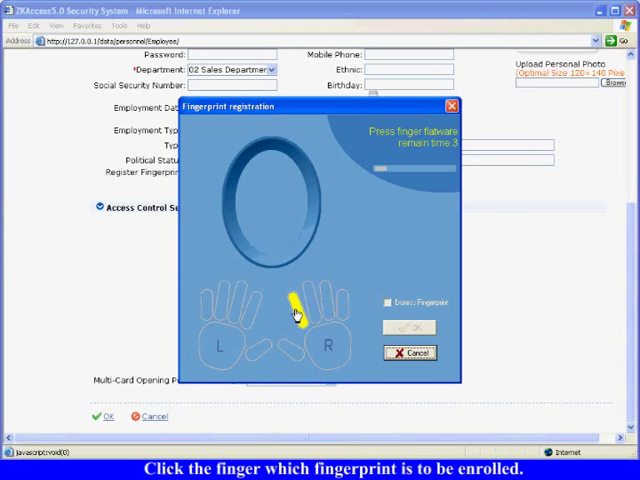
mouse_move(328, 278)
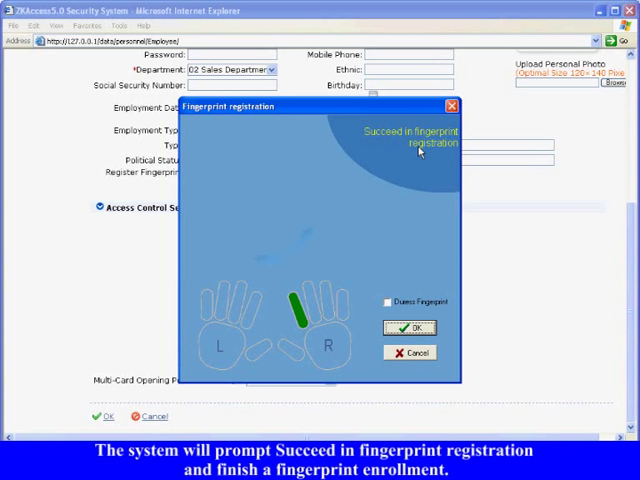
mouse_move(300, 320)
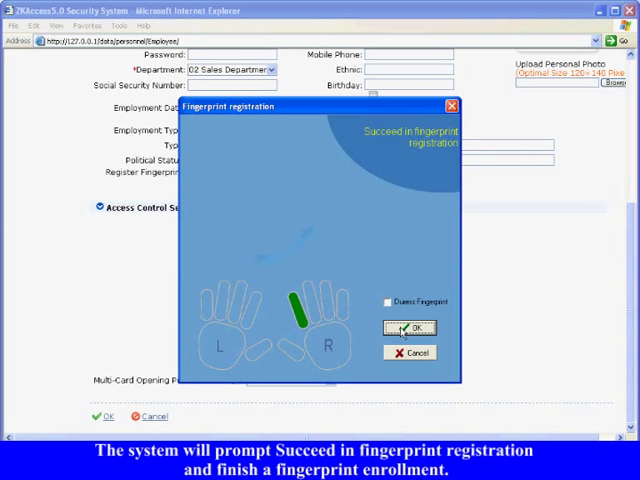
left_click(415, 328)
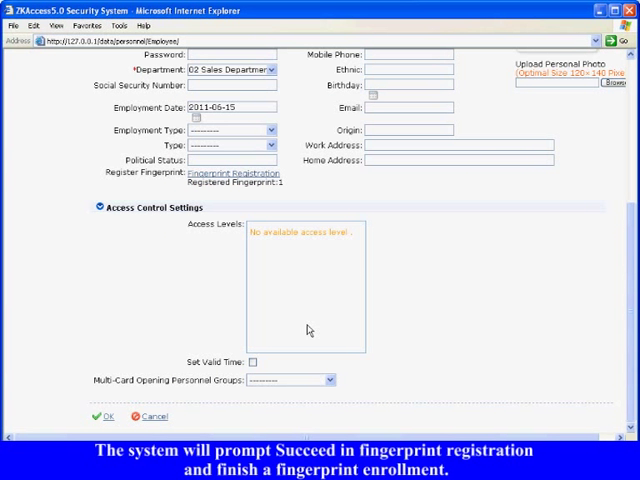
mouse_move(200, 416)
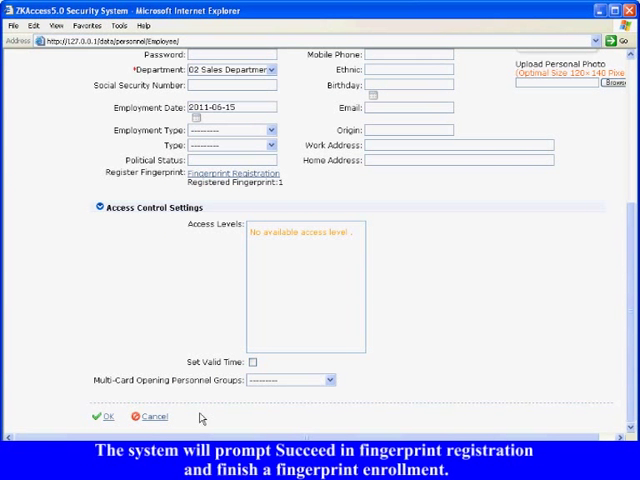